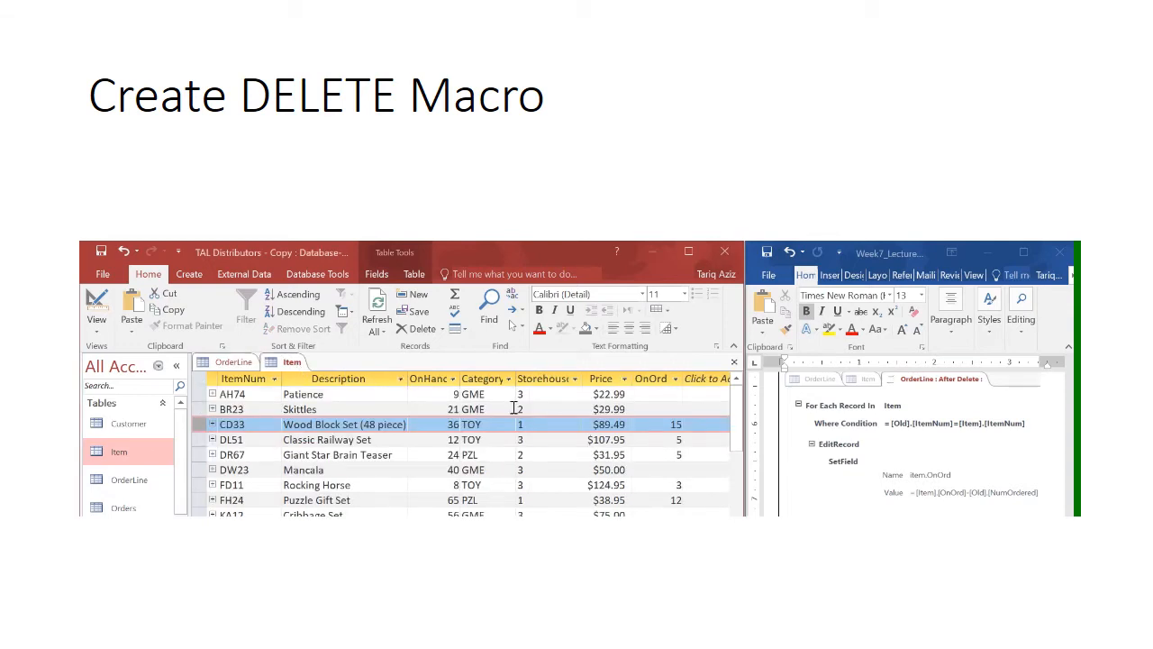
- Show the OrderLine table's records and its Table Tools data macro events
{"action": "left_click", "coordinate": [234, 361]}
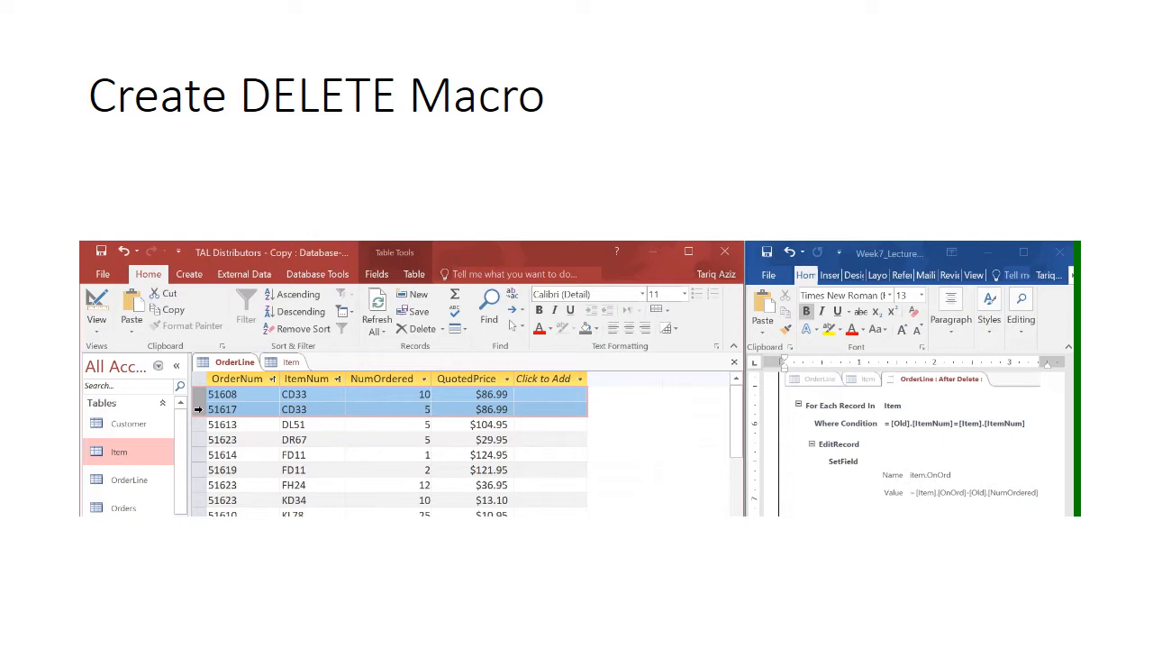
{"action": "mouse_move", "coordinate": [336, 354]}
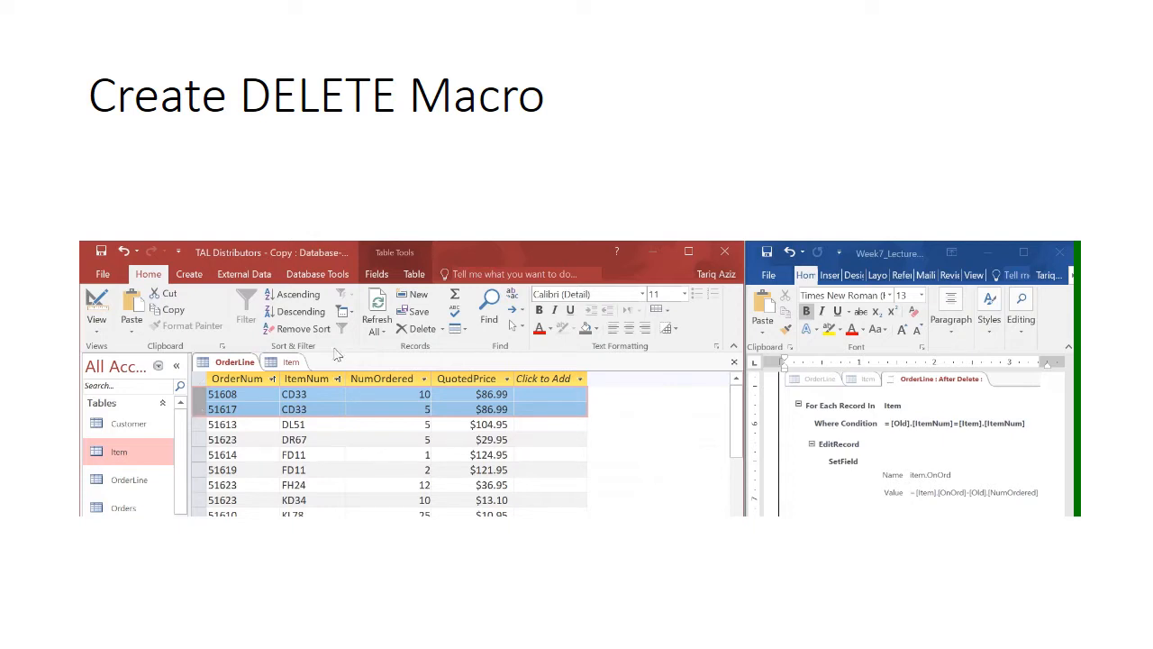
{"action": "left_click", "coordinate": [413, 274]}
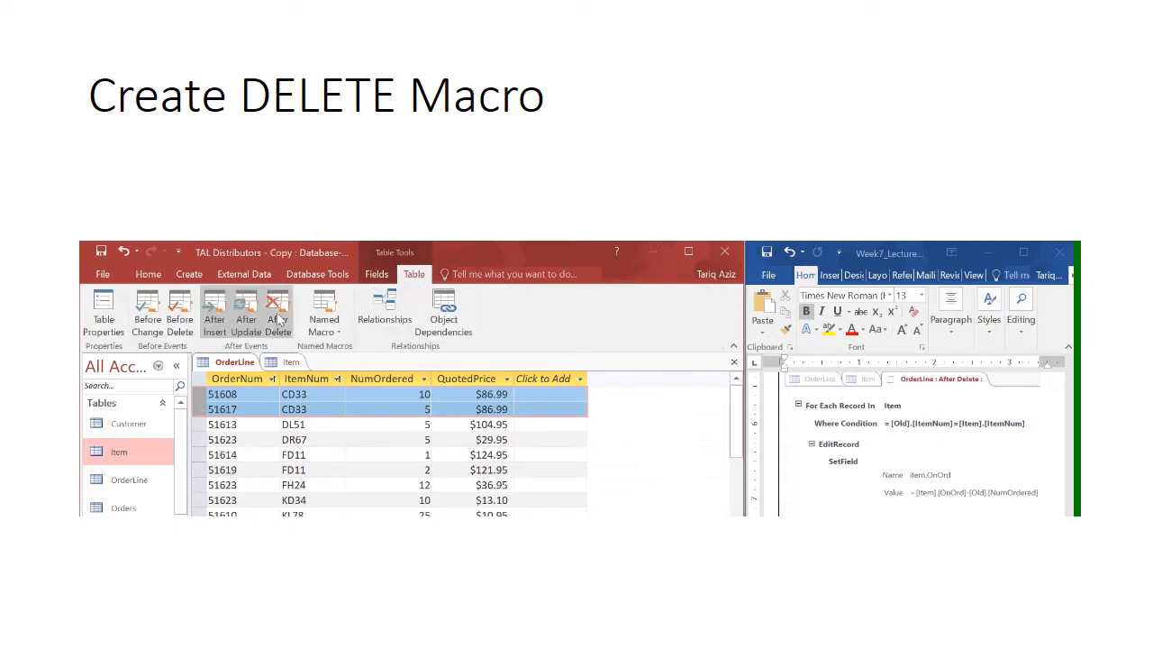
- Create an After Delete macro looping Item where [Old].[ItemNum]=item.[ItemNum]
{"action": "left_click", "coordinate": [277, 310]}
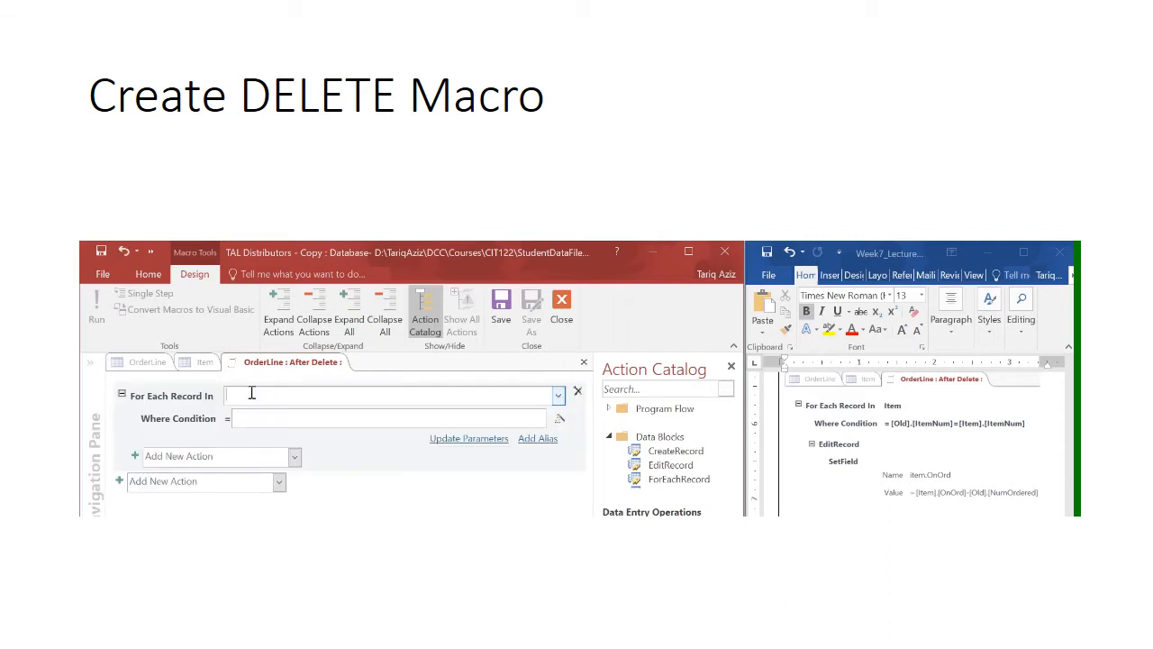
{"action": "type", "text": "Item"}
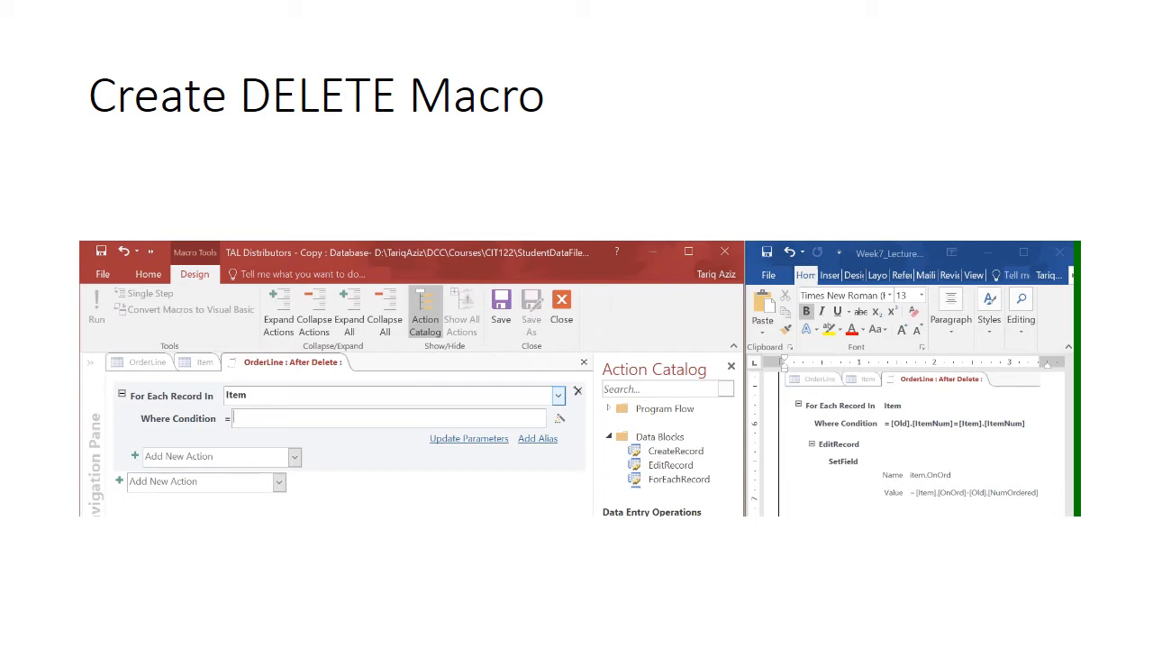
{"action": "type", "text": "ol"}
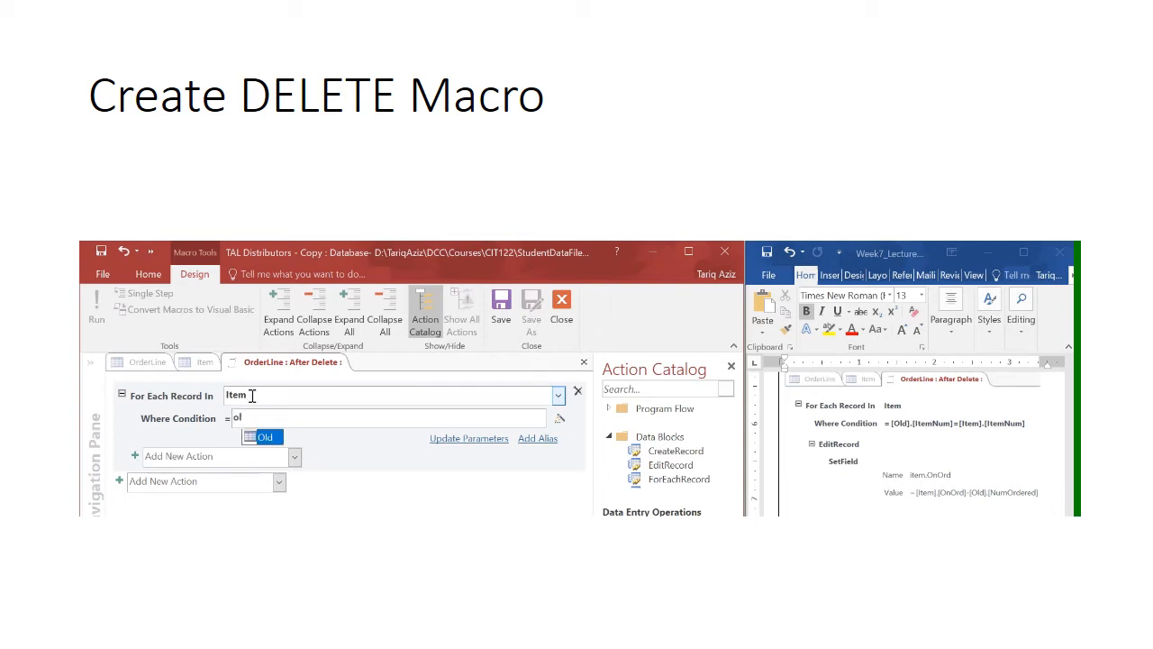
{"action": "type", "text": "[Old].itemNum]="}
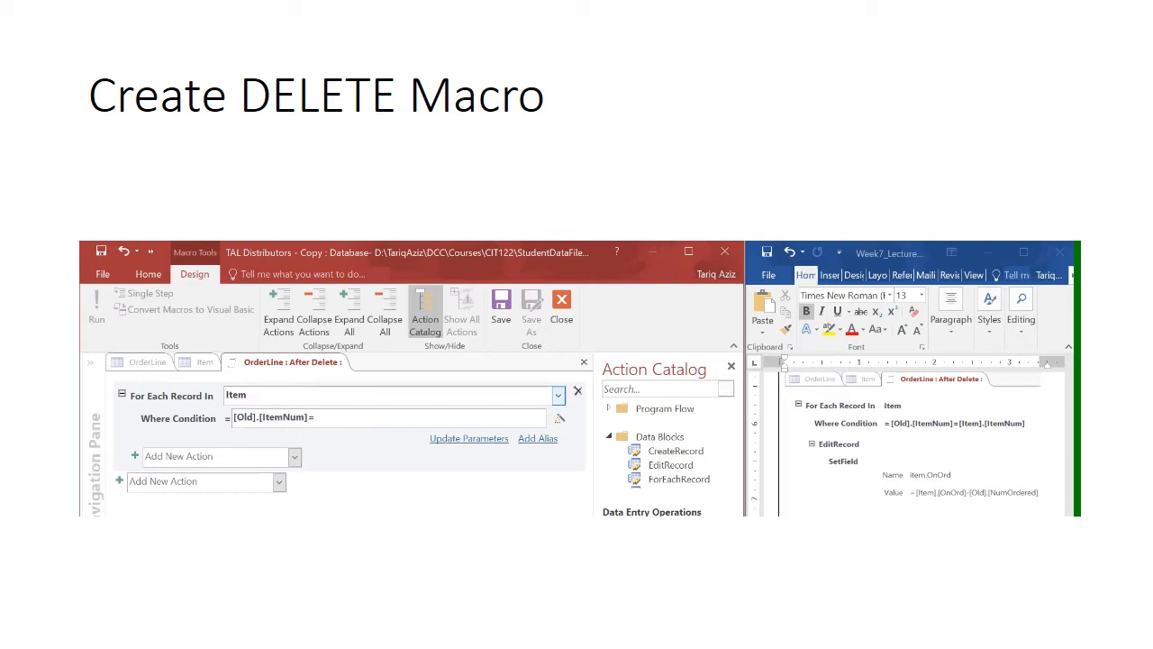
{"action": "type", "text": "item.[ItemNum"}
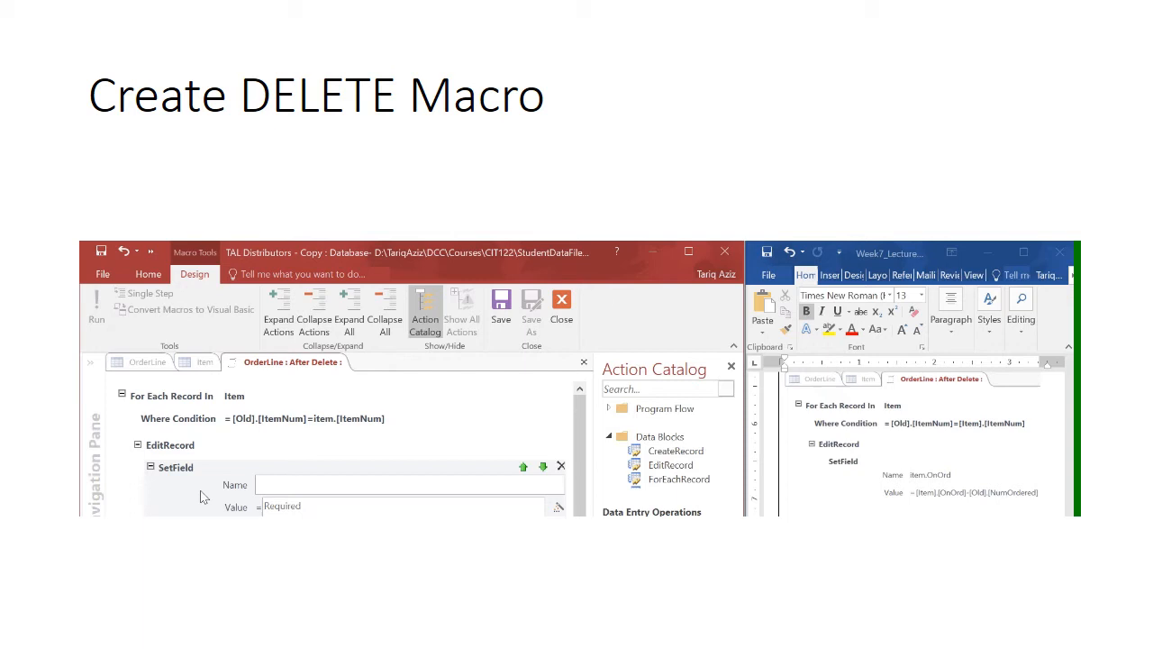
- Set field item.OnOrd to item.[OnOrd]-old.[NumOrdered] inside an EditRecord block
{"action": "type", "text": "item.OnOrd"}
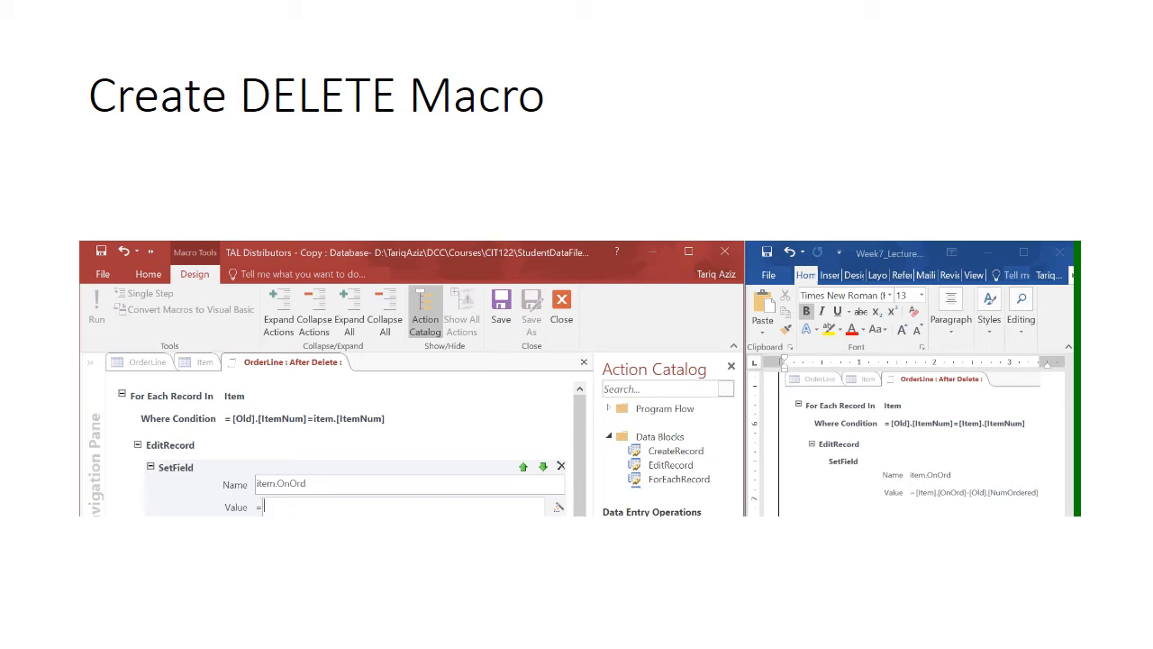
{"action": "type", "text": "item.[OnOrd]-"}
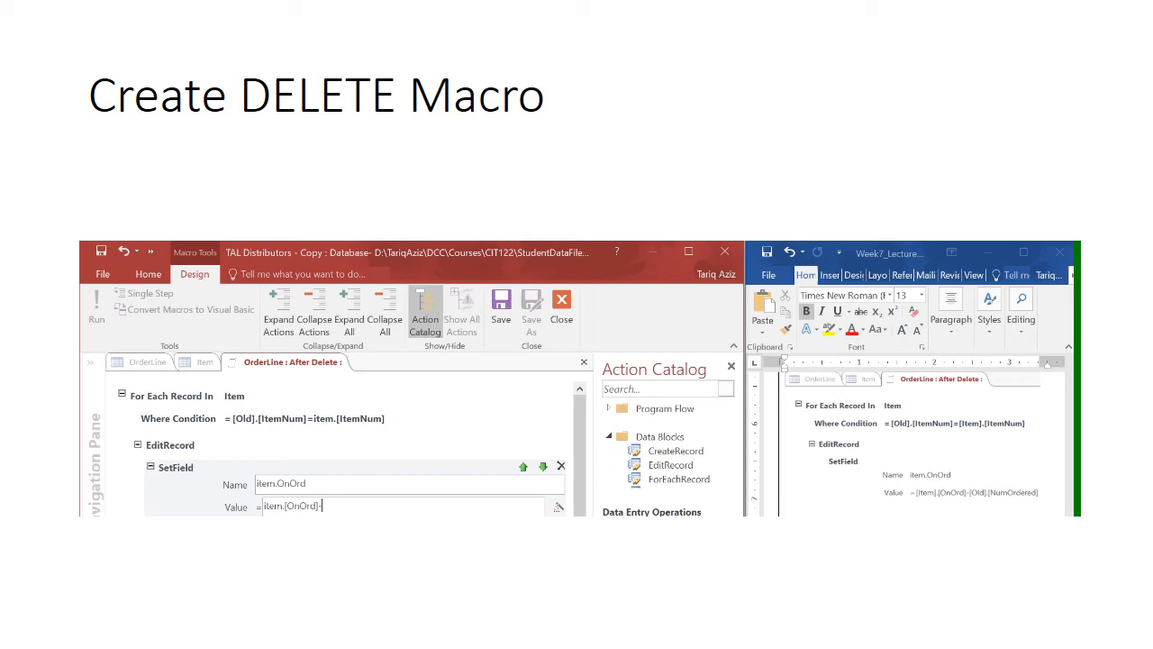
{"action": "type", "text": "old.[NumOrdered"}
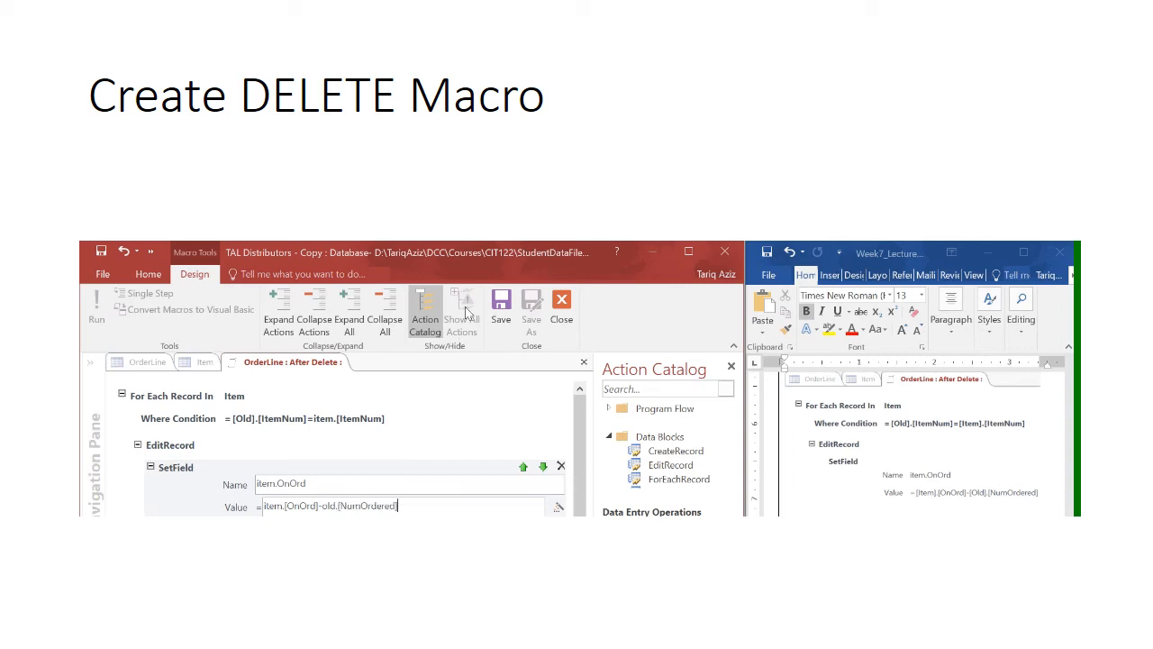
{"action": "mouse_move", "coordinate": [501, 306]}
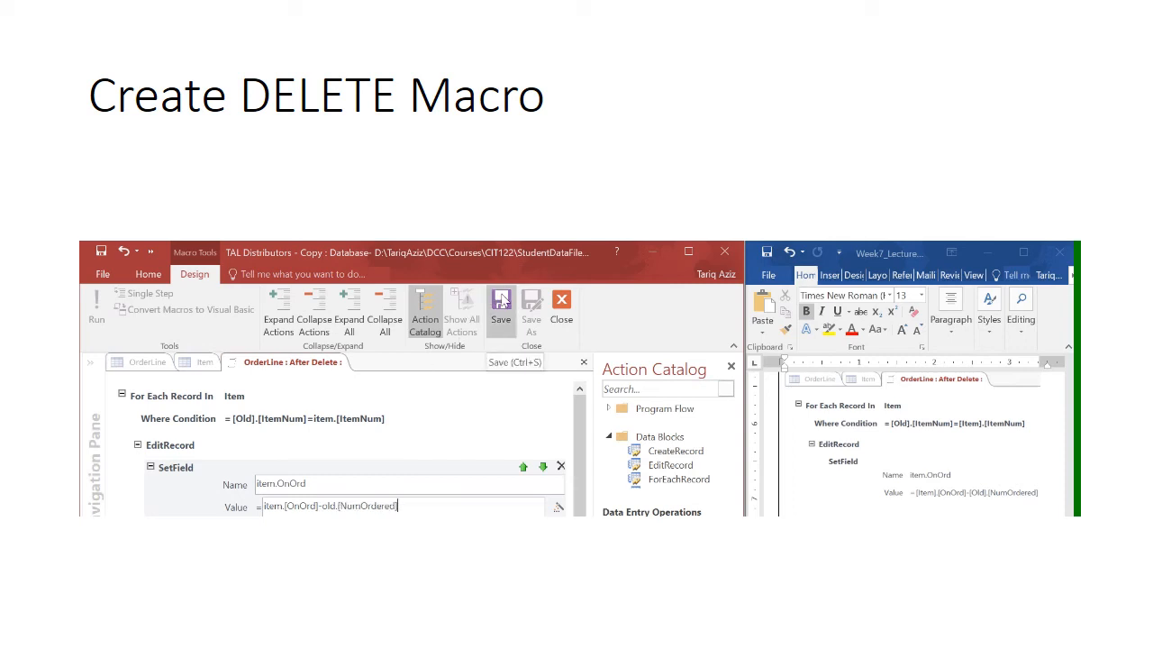
- Save the After Delete macro and delete CD33 order line 51617, confirming with Yes
{"action": "left_click", "coordinate": [148, 274]}
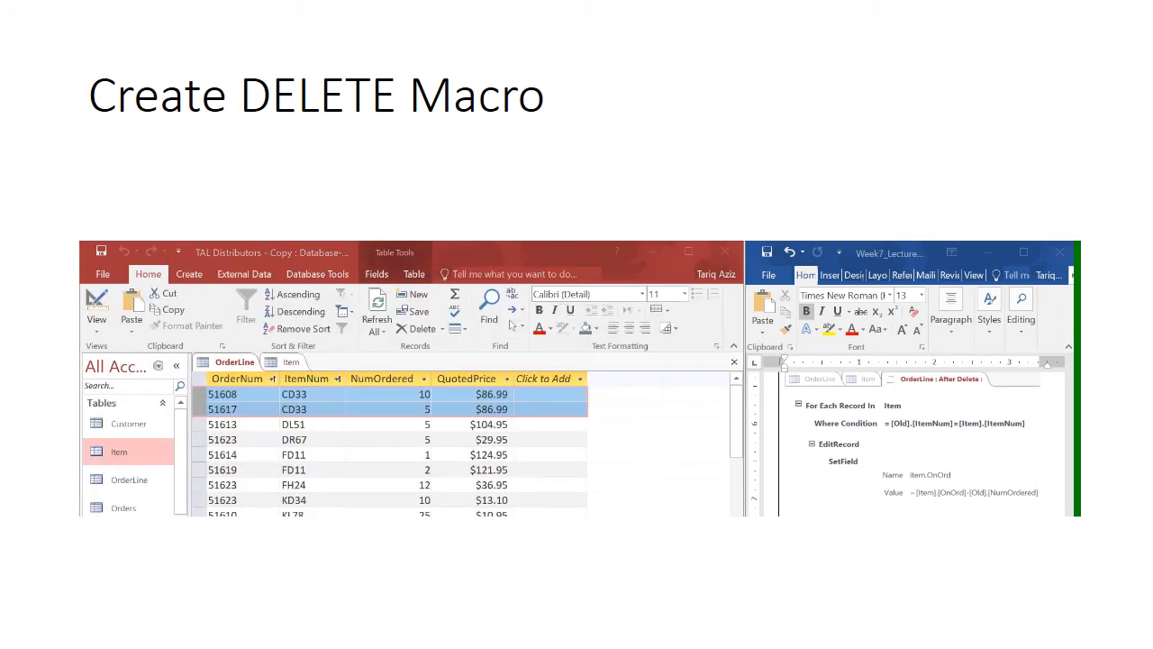
{"action": "left_click", "coordinate": [221, 408]}
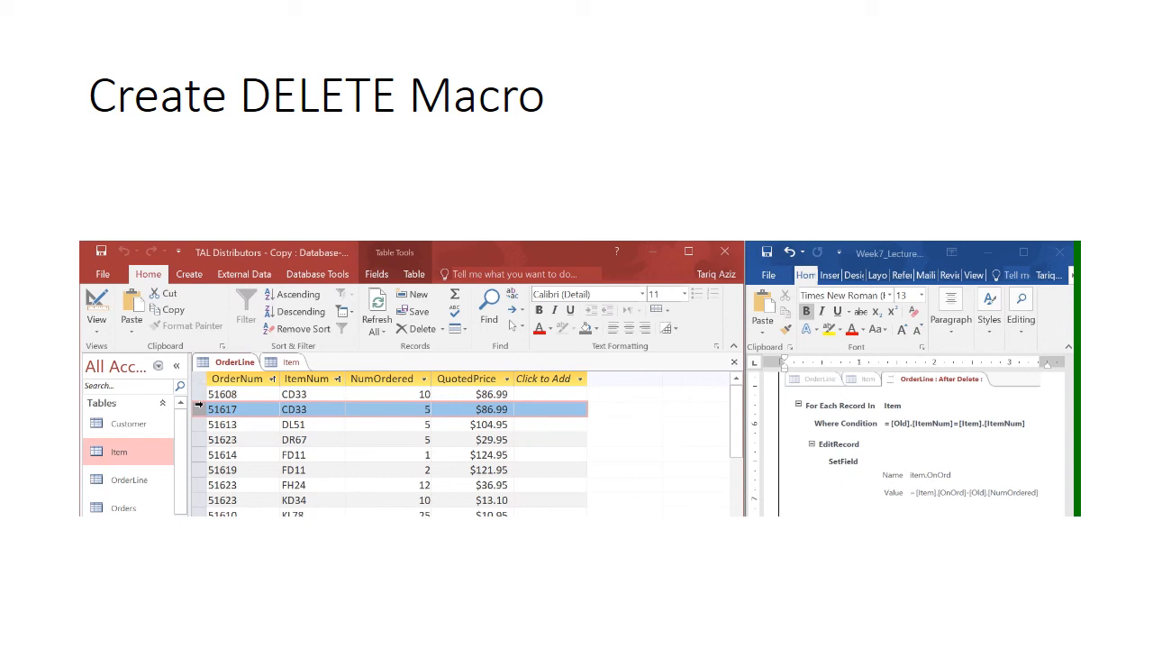
{"action": "right_click", "coordinate": [222, 408]}
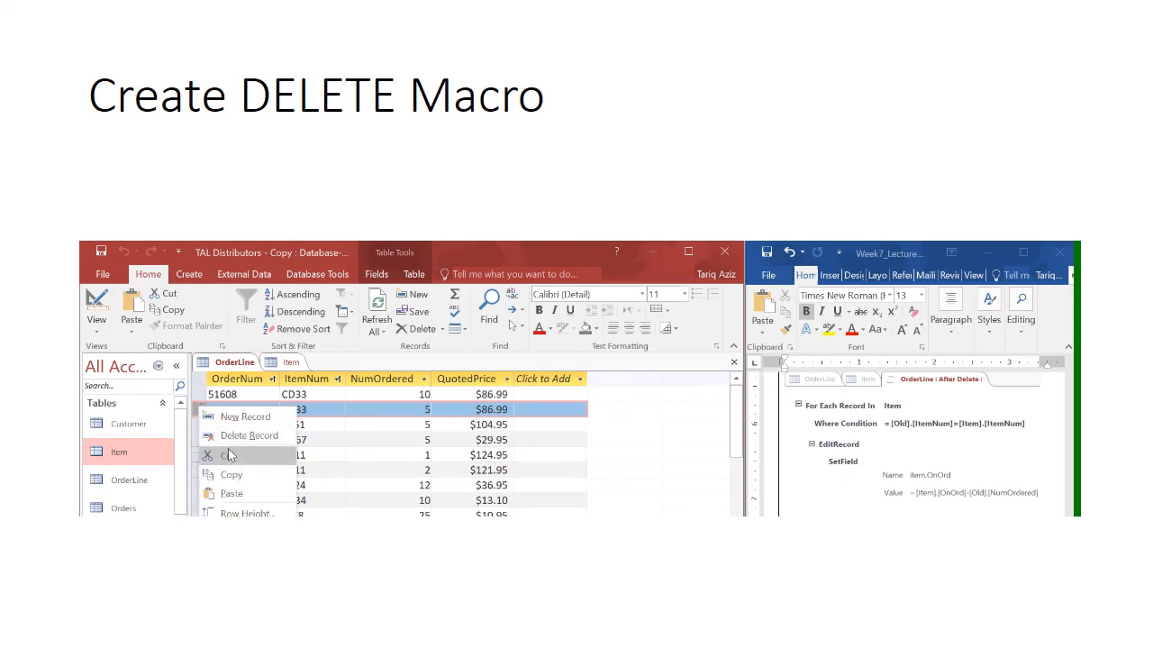
{"action": "left_click", "coordinate": [247, 435]}
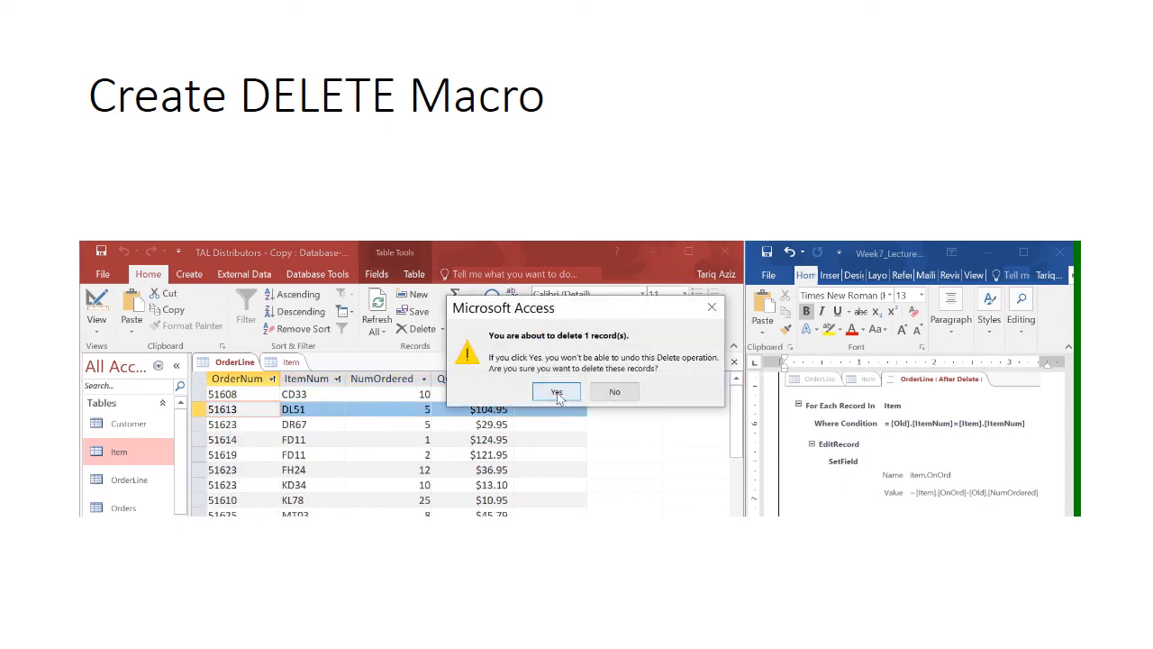
{"action": "left_click", "coordinate": [556, 392]}
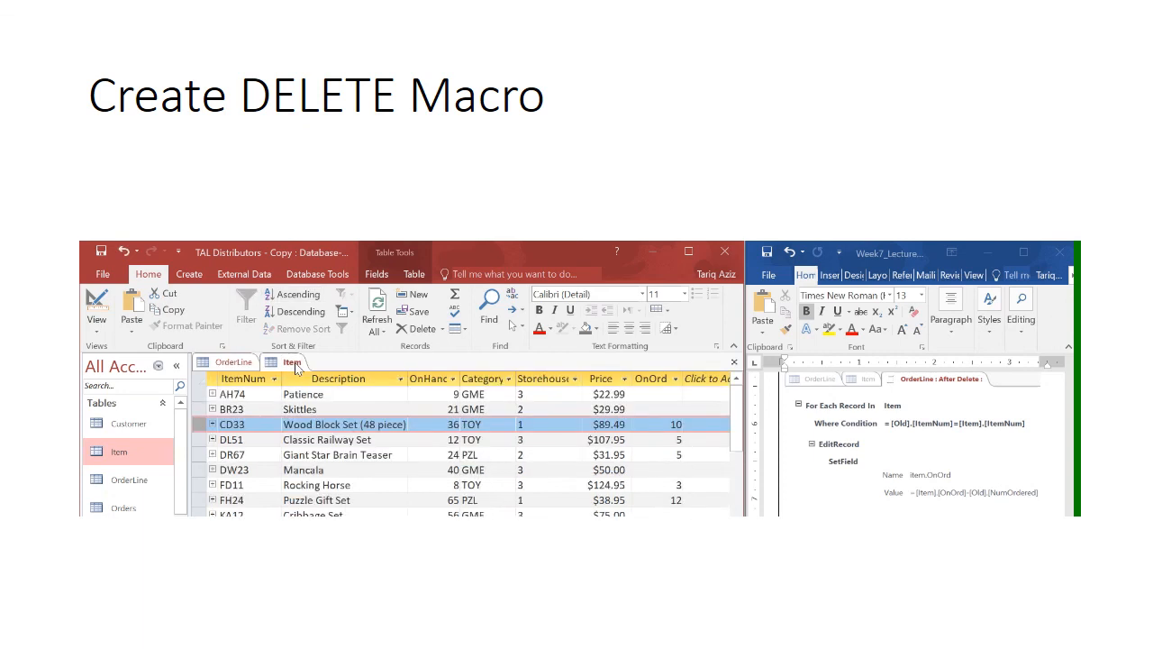
{"action": "mouse_move", "coordinate": [412, 371]}
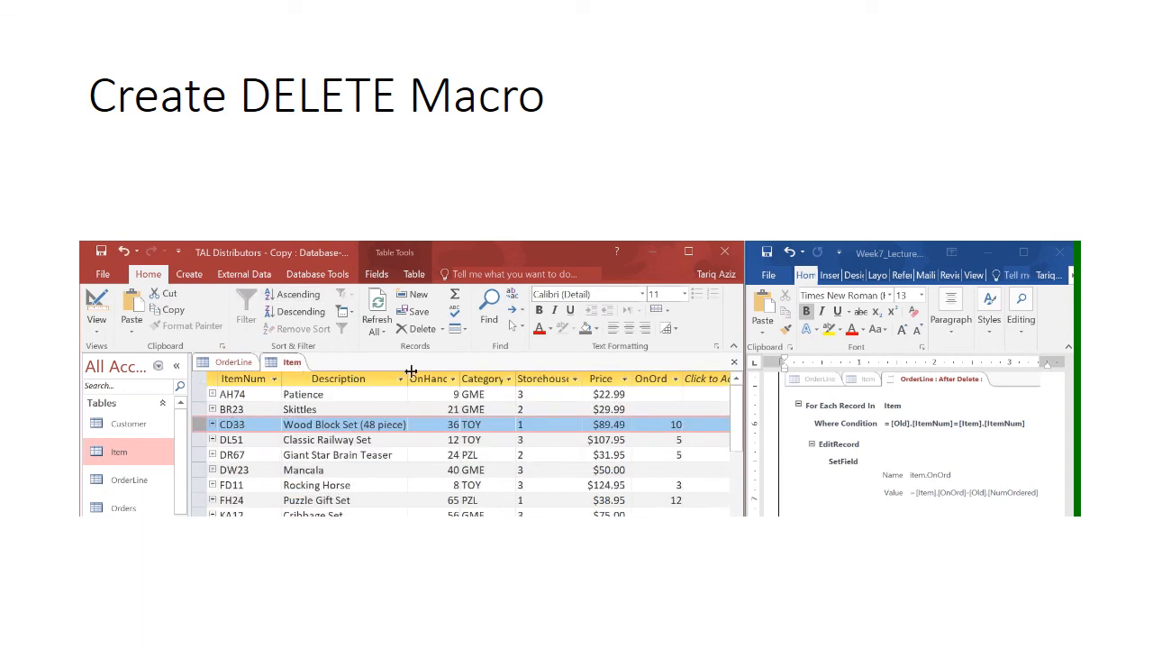